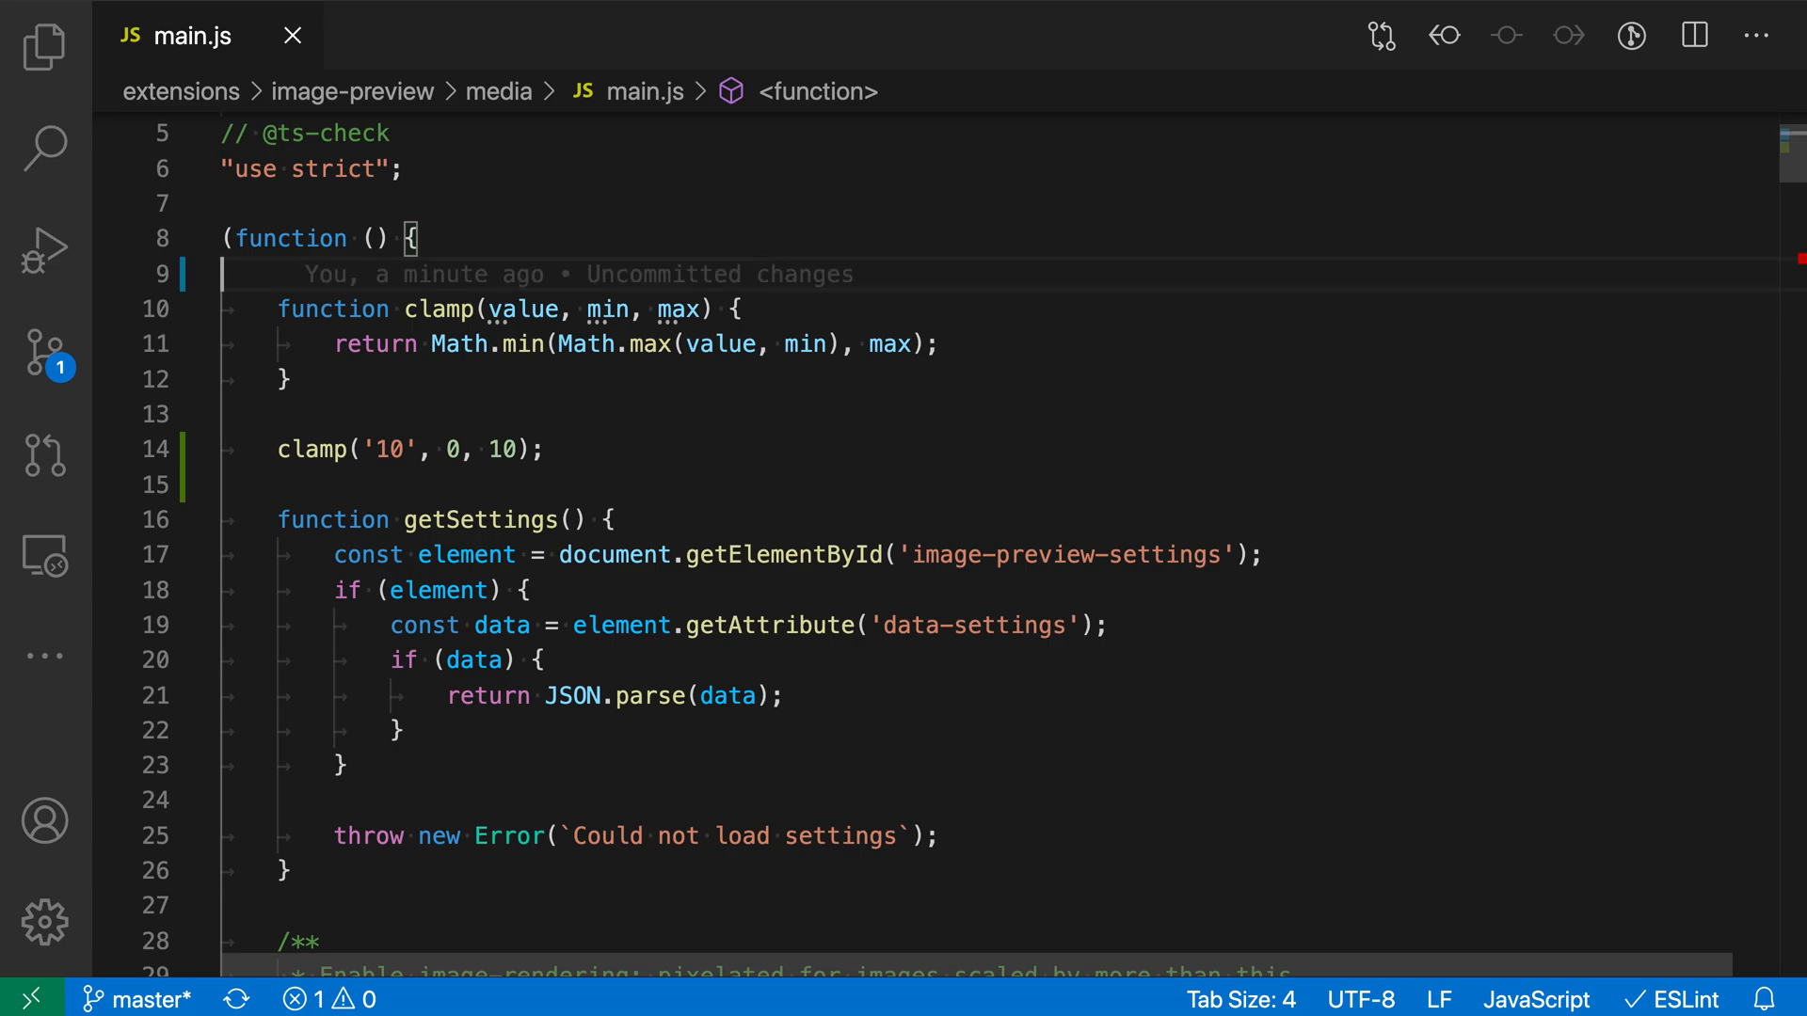
Start a /** doc comment on the blank line above function clamp.
text(/** */)
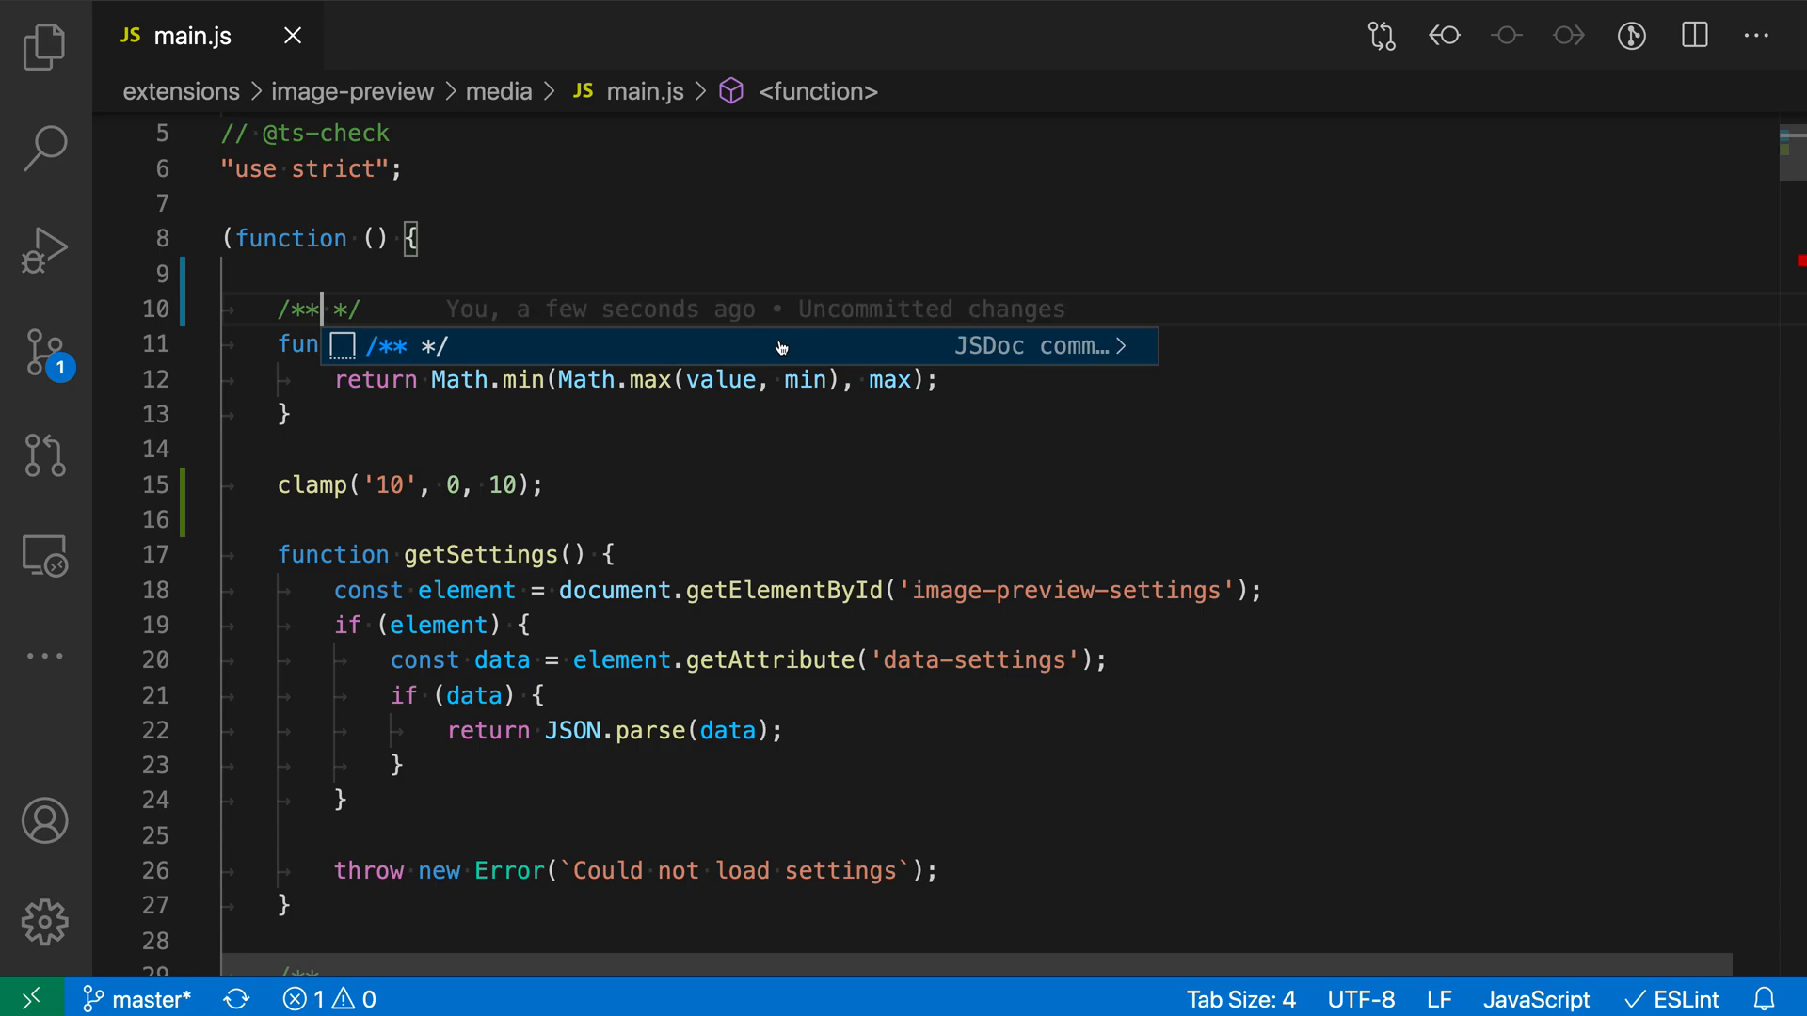
mouse_move(1010, 356)
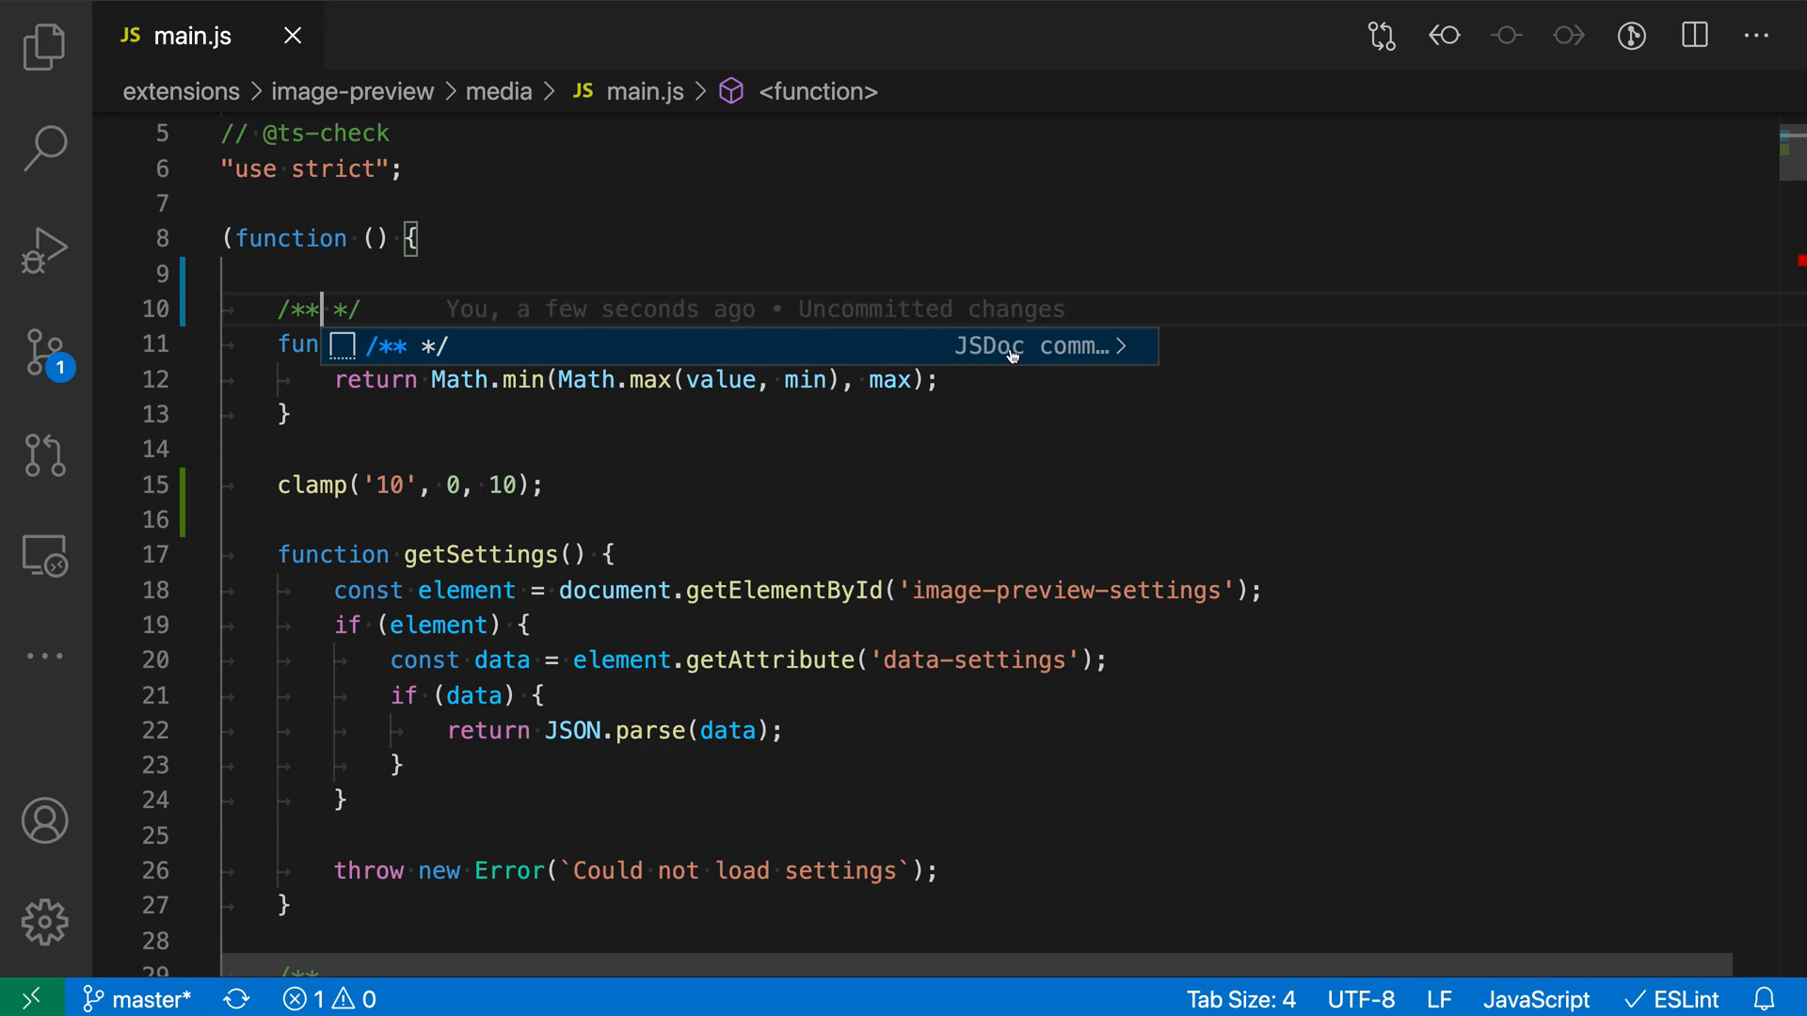
click(1043, 346)
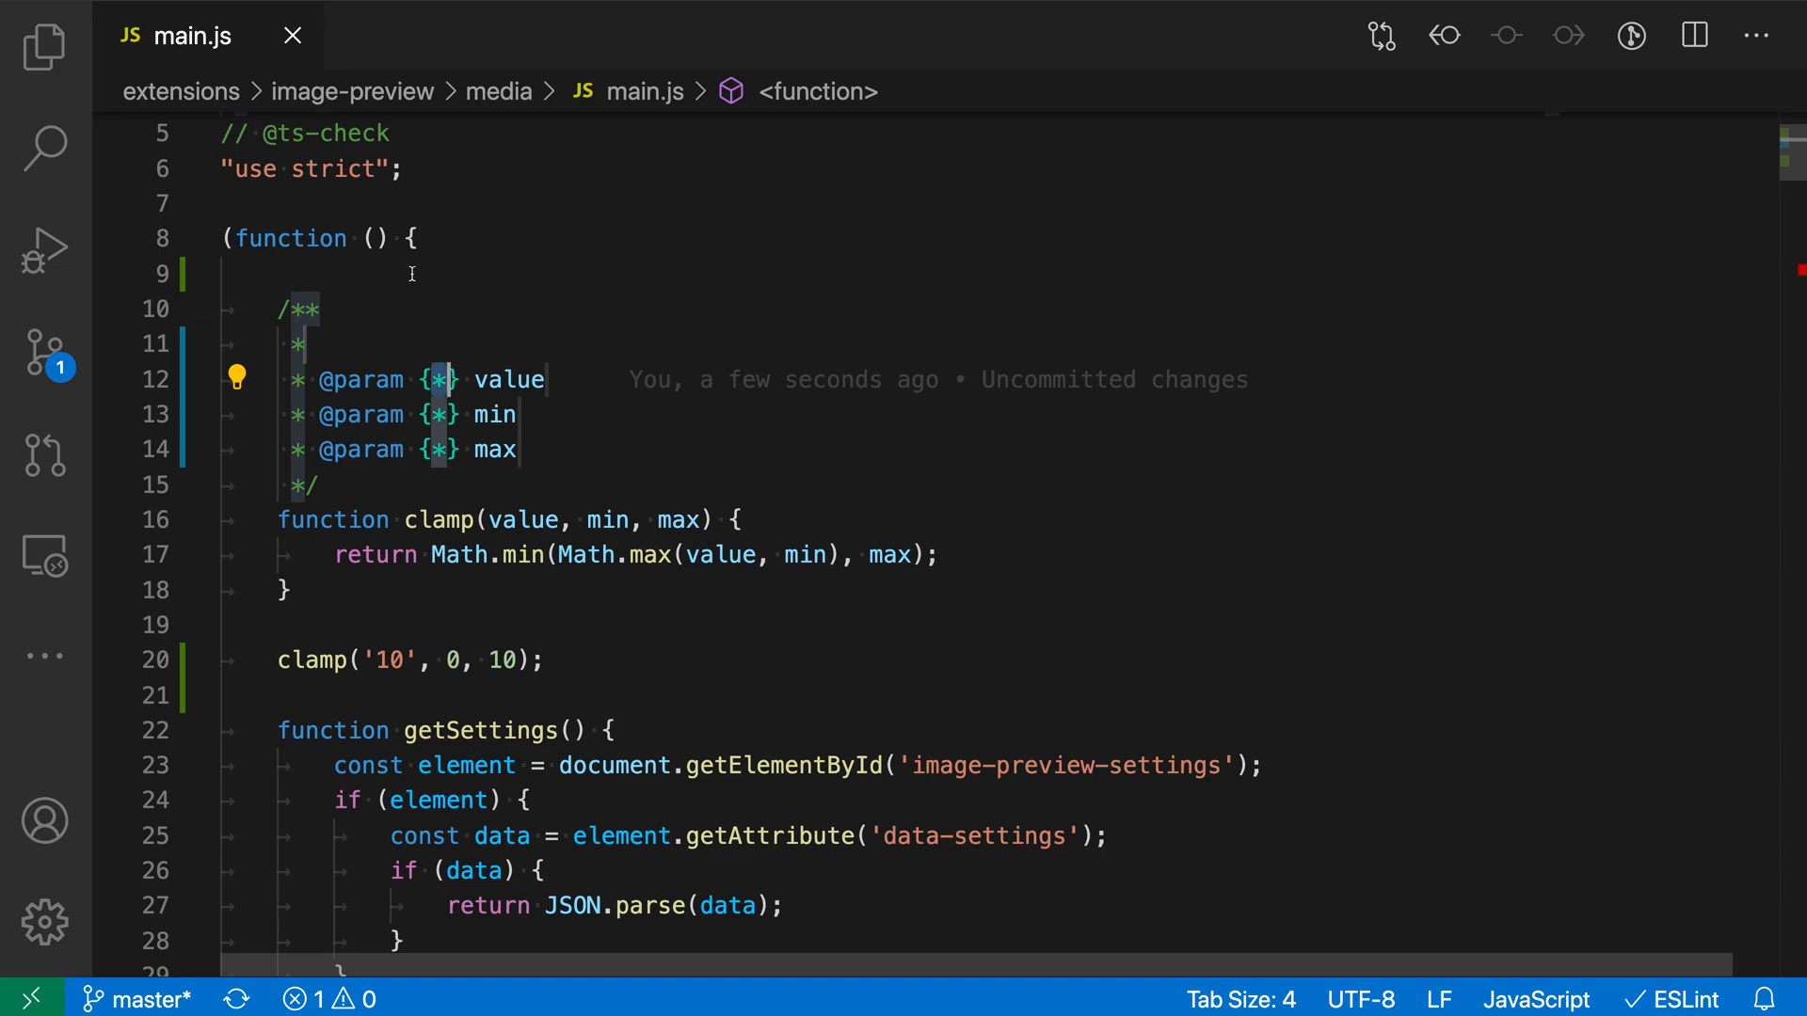
mouse_move(367, 438)
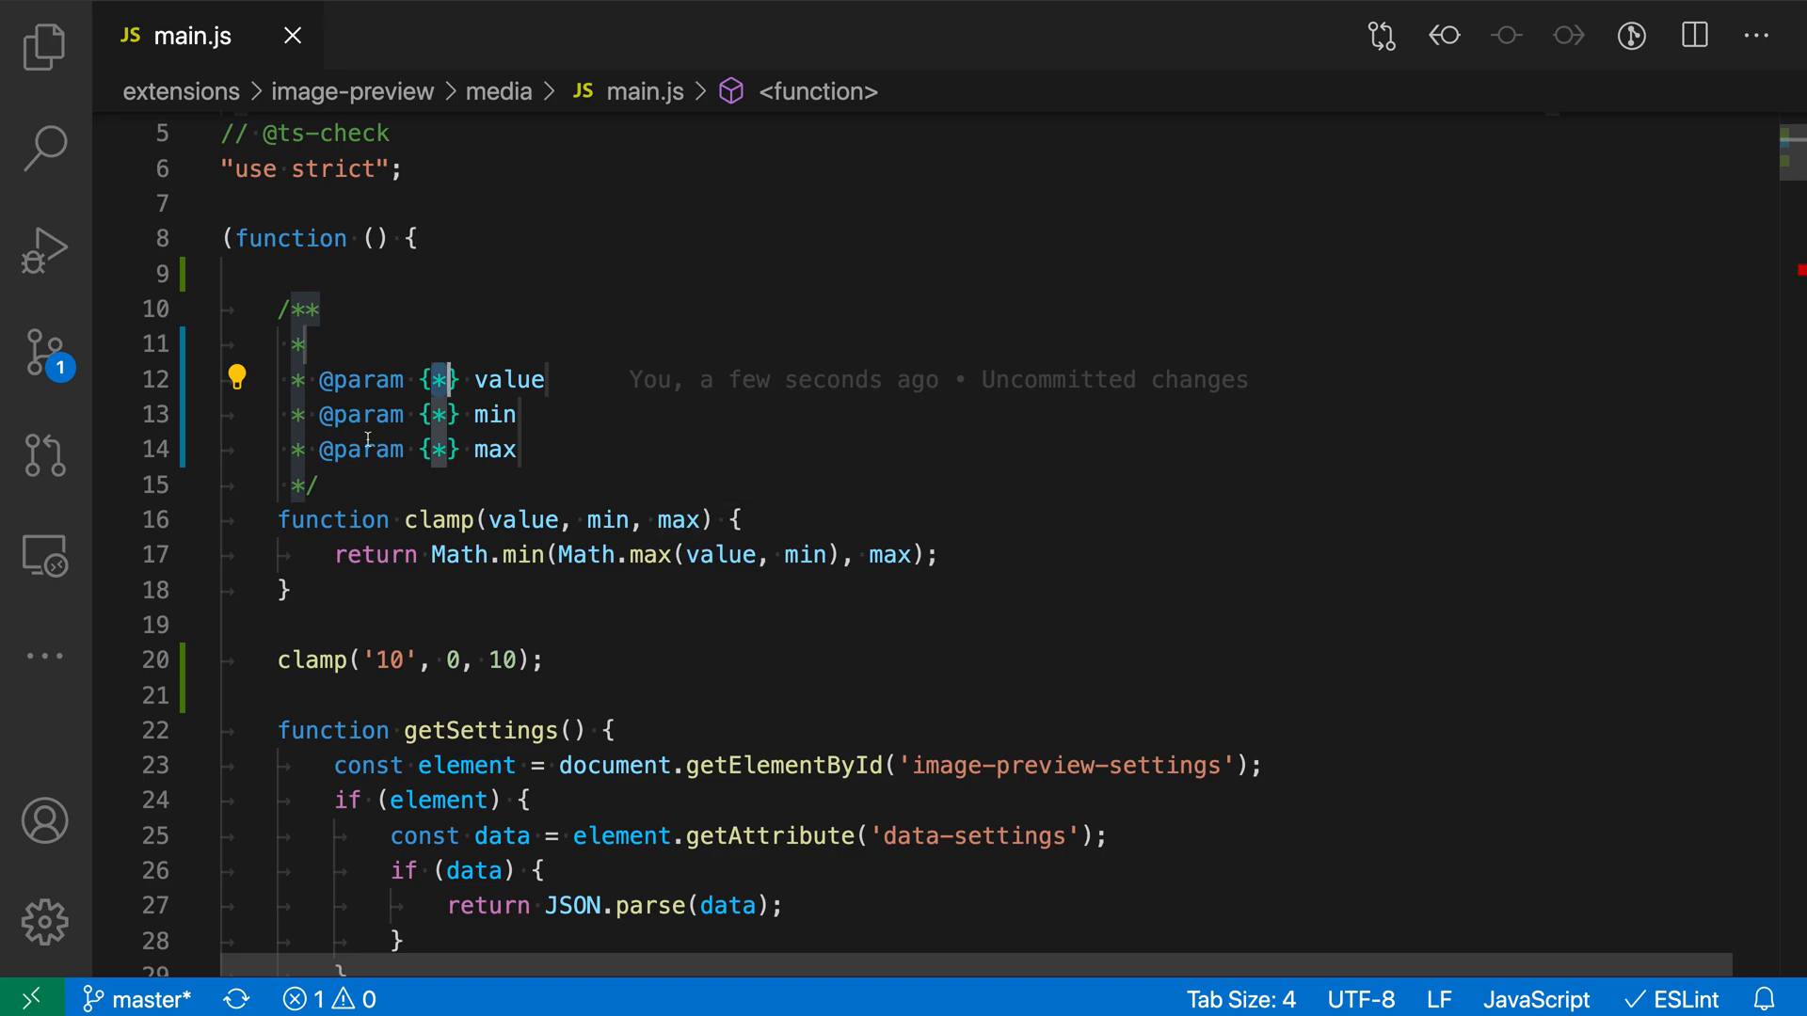
mouse_move(596, 489)
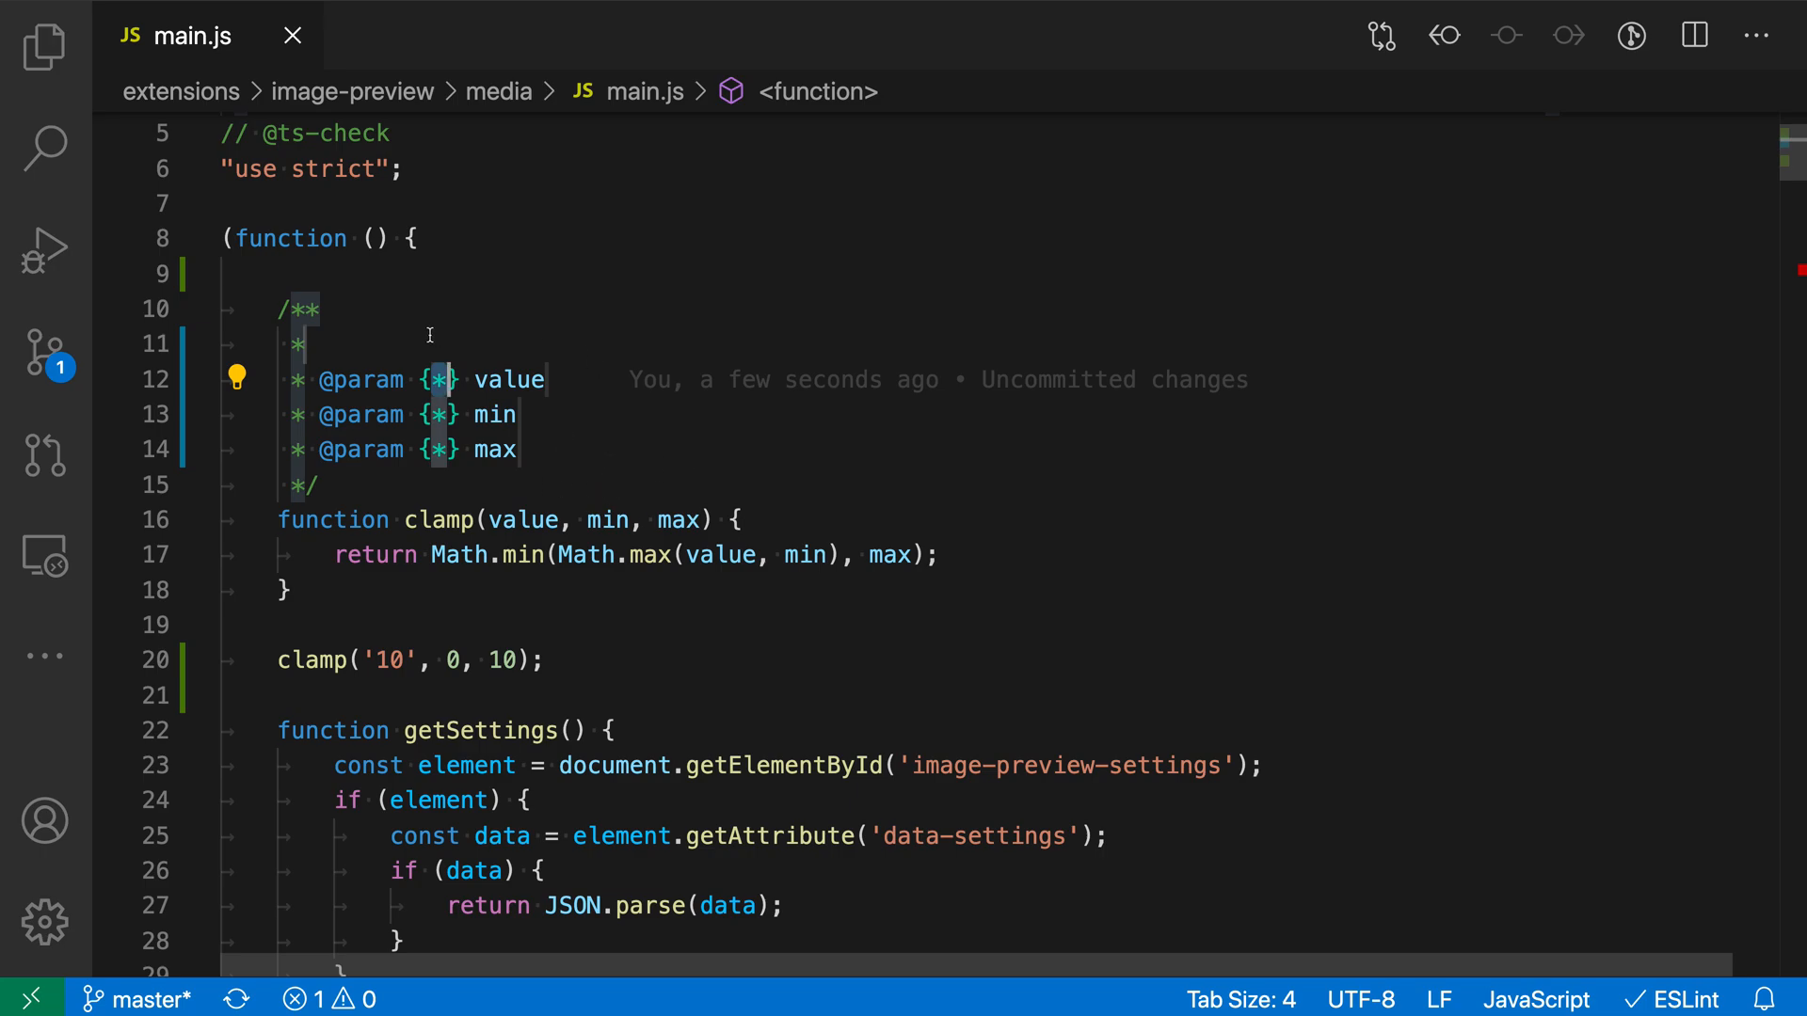
mouse_move(380, 439)
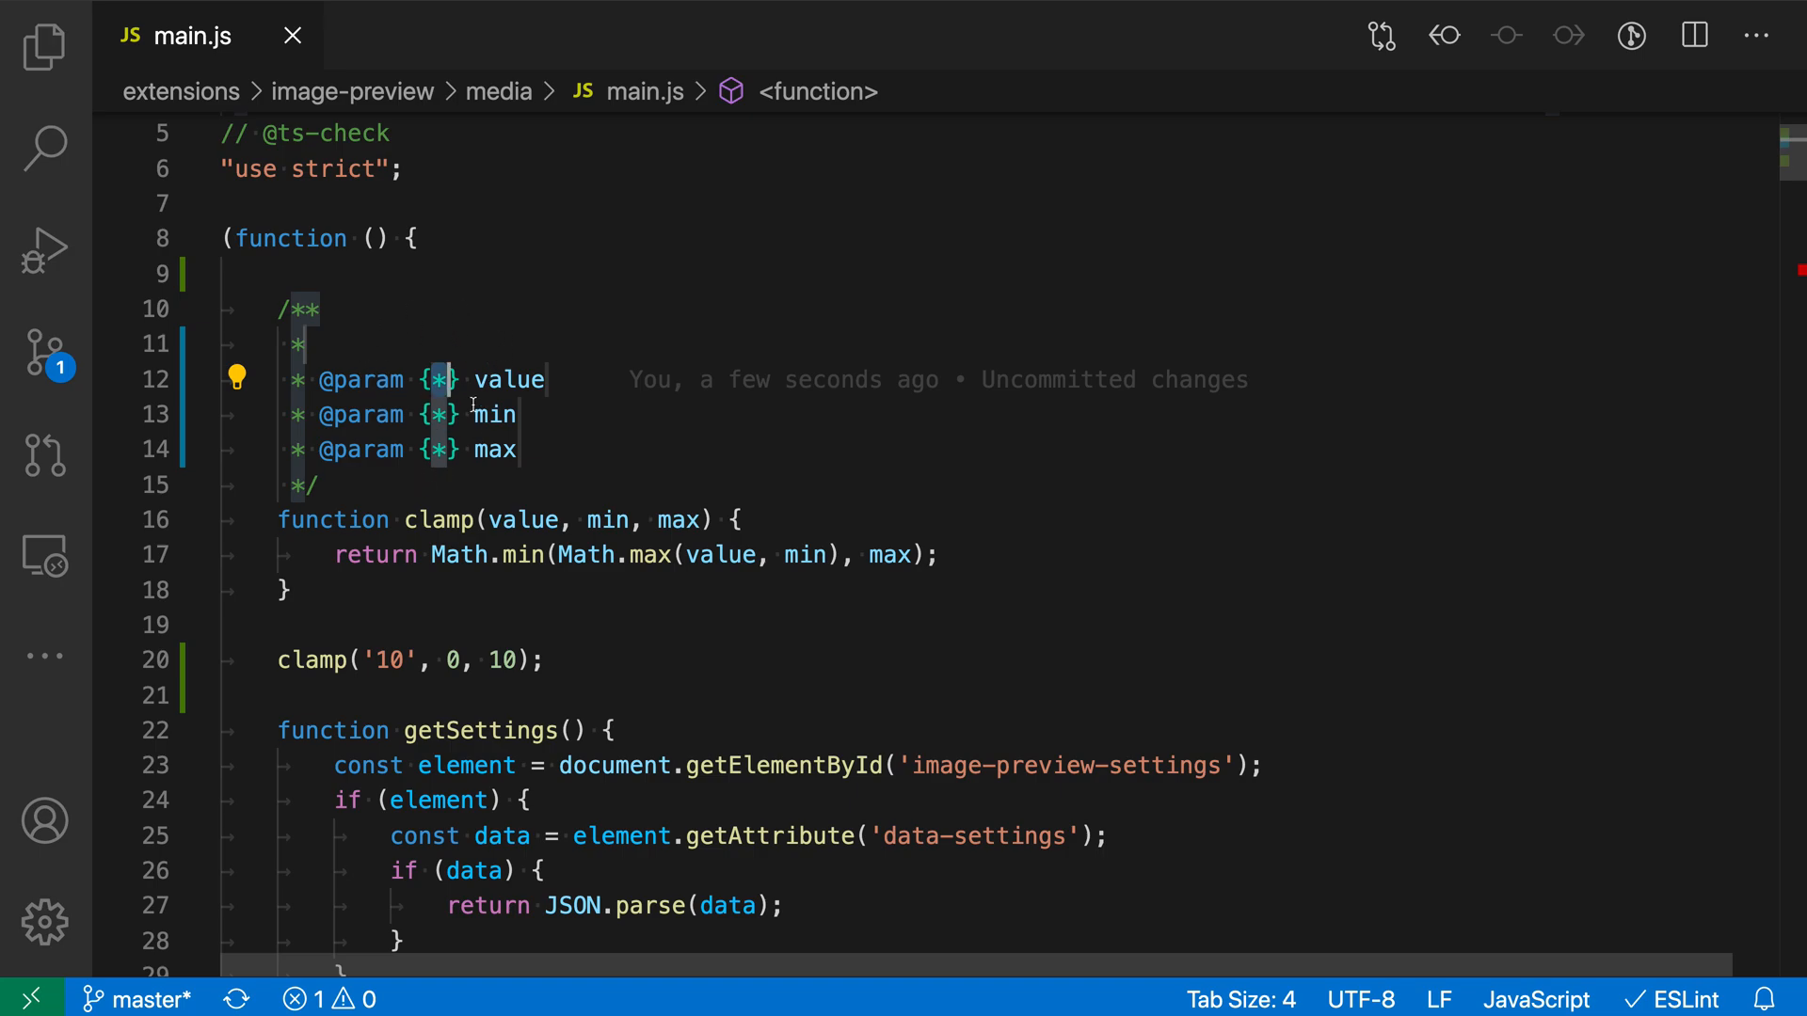
Type value, min and max as {number} and describe value as 'The value to clamp'.
text(number)
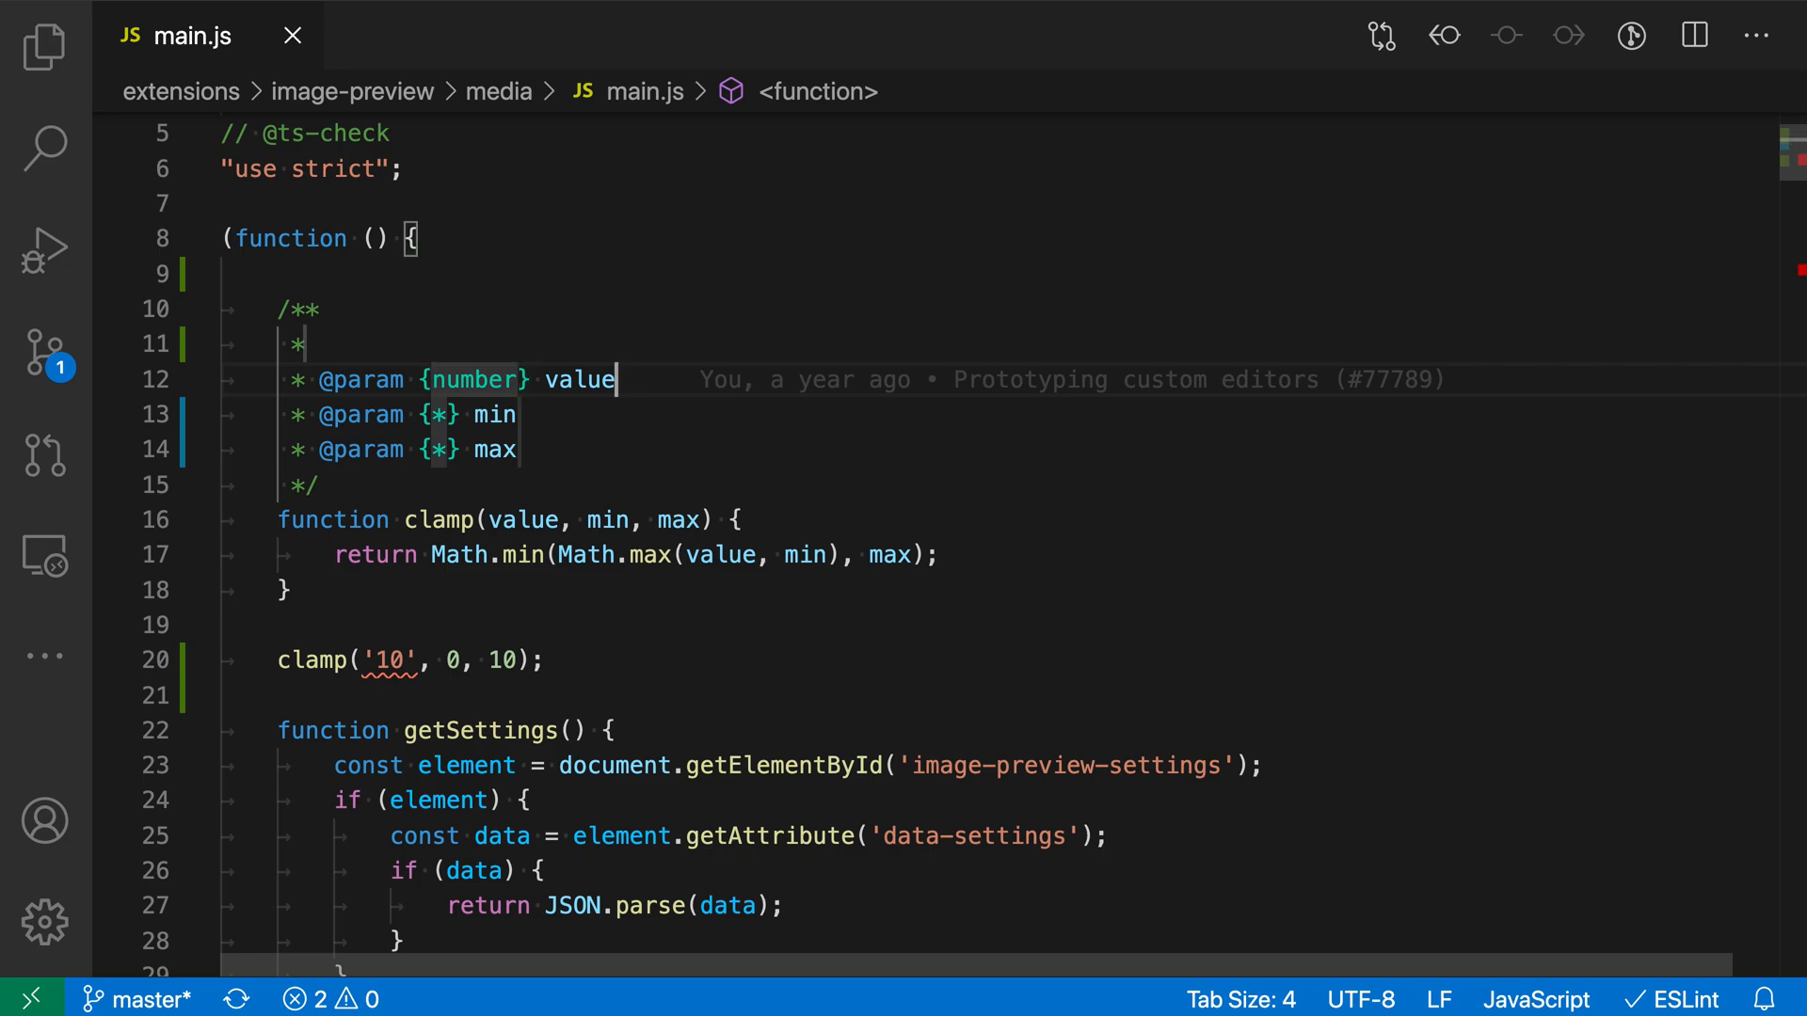
text(The value to cla)
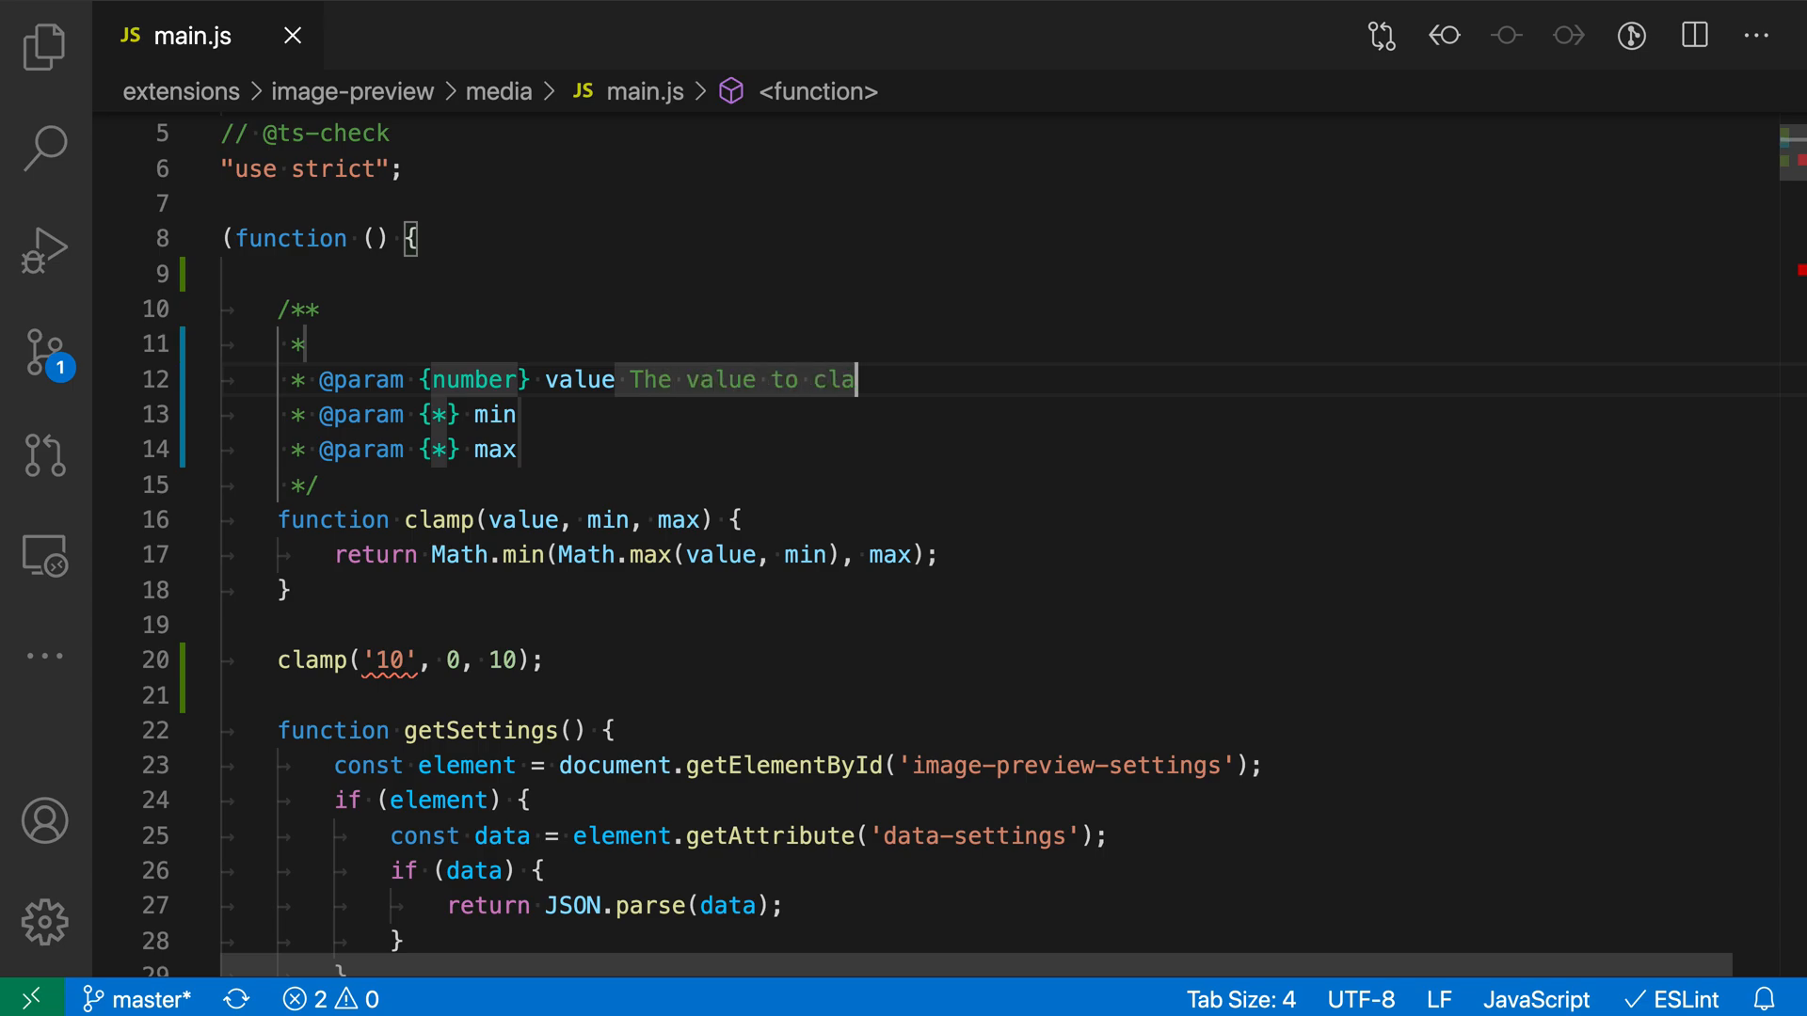
text(mp)
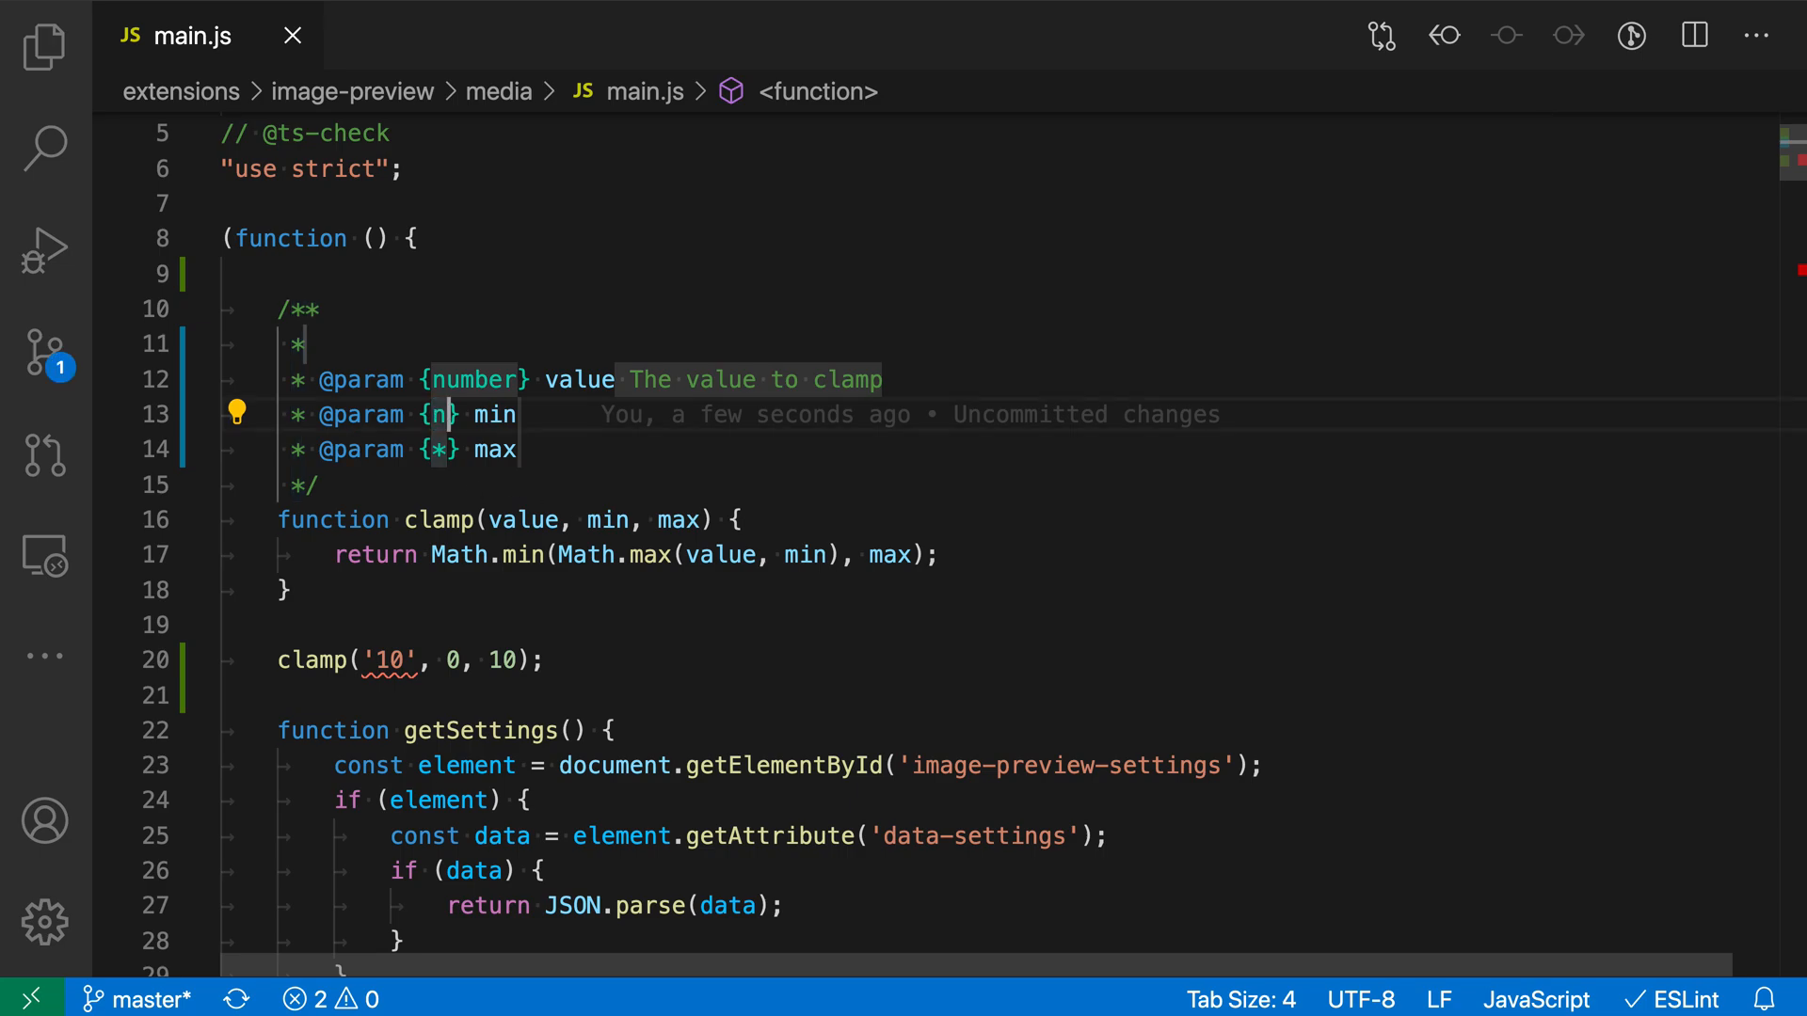
text(umber)
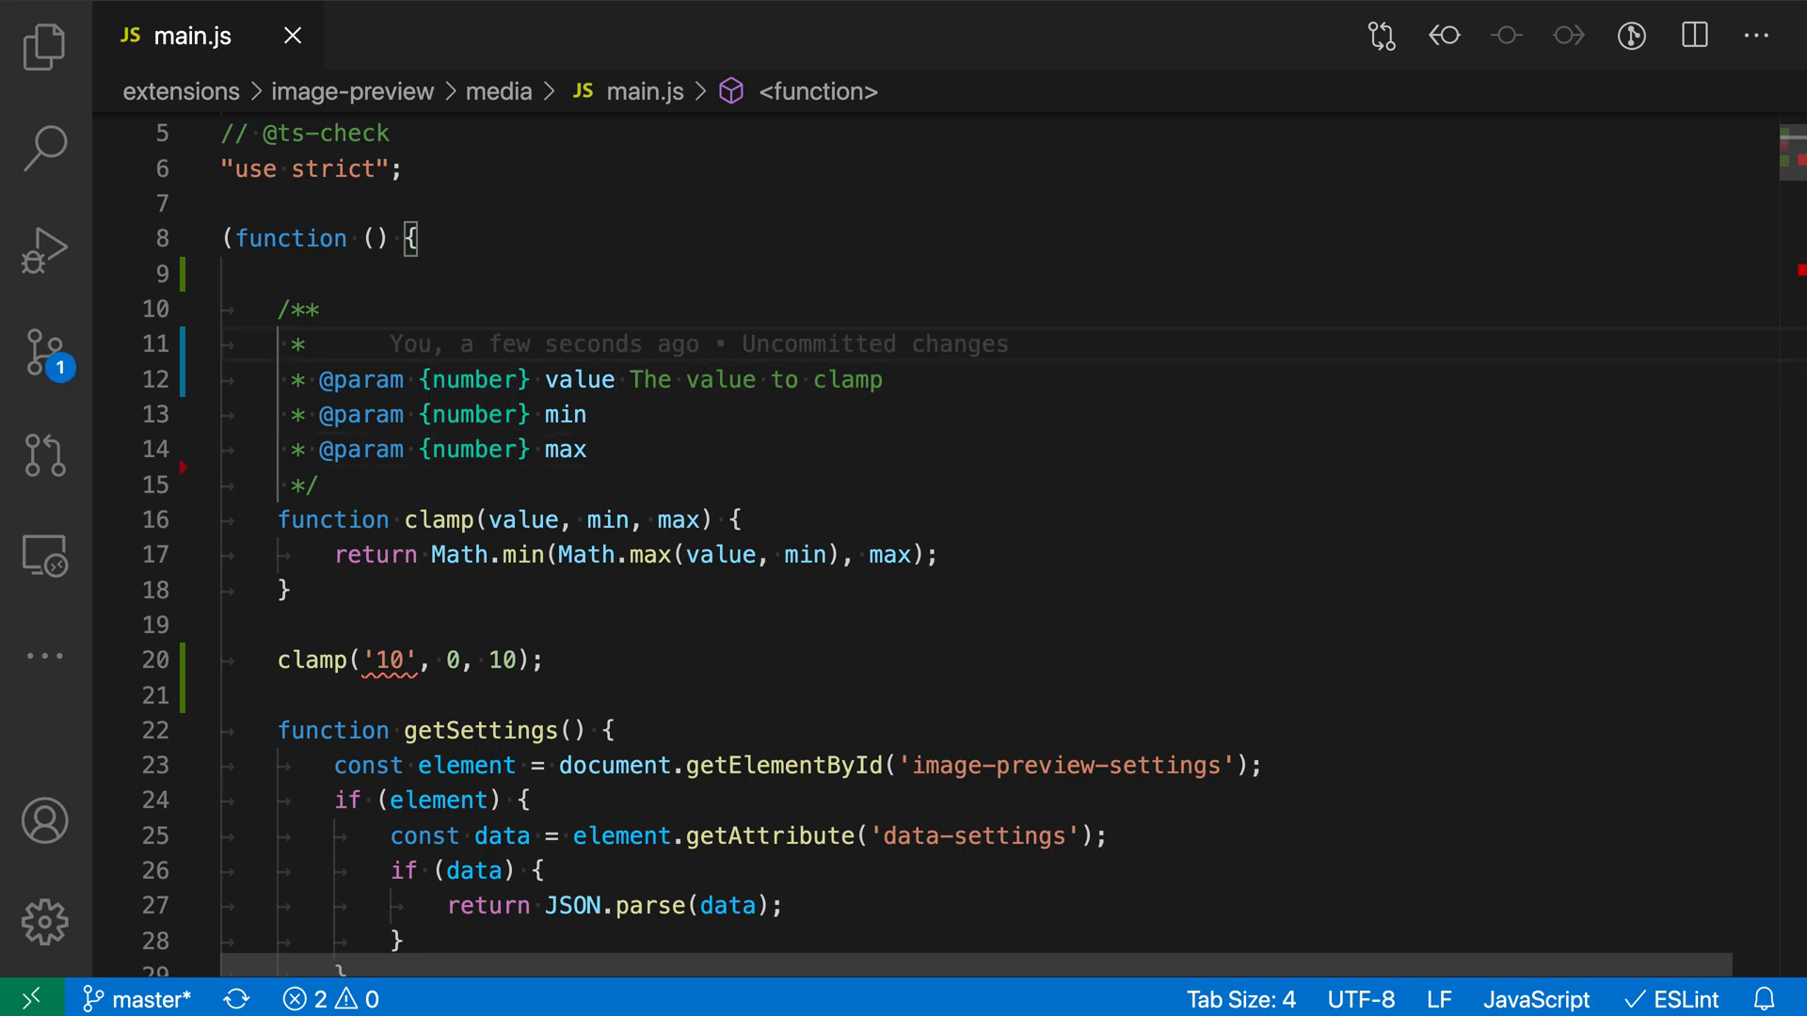
Add the summary line 'Clamp a value' at the top of the JSDoc block.
text(Cl)
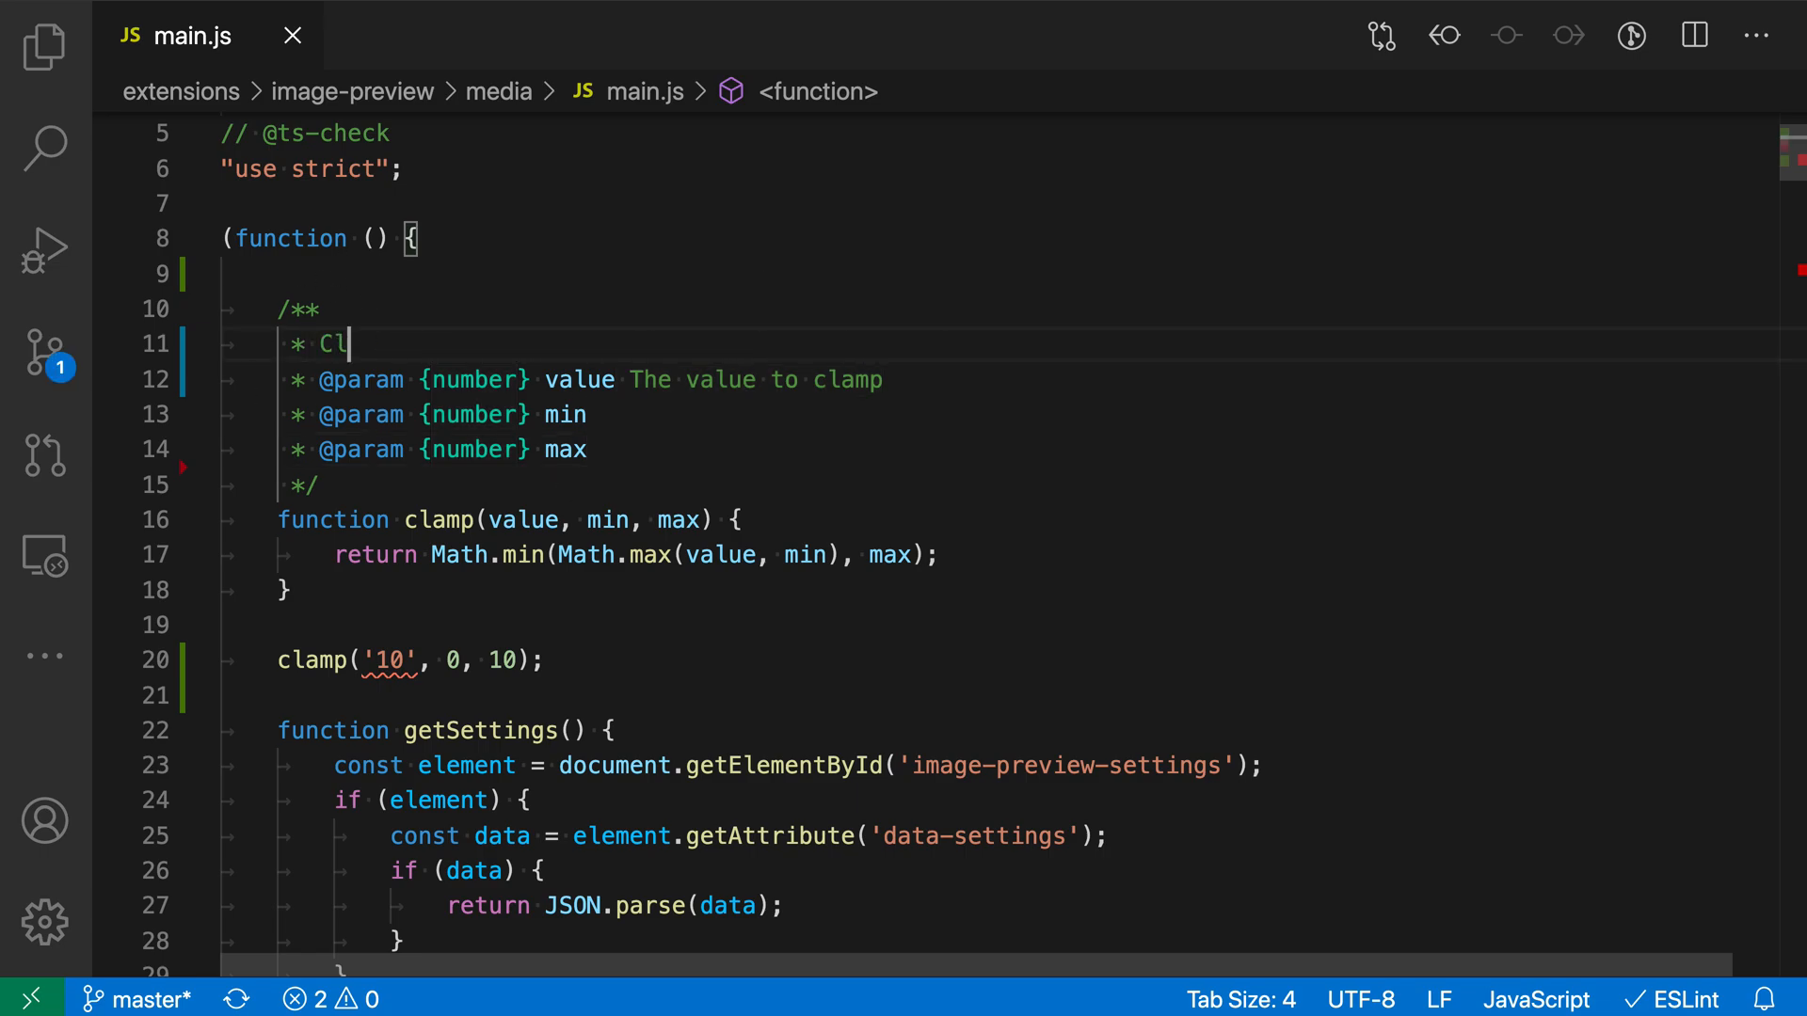
text(amp a value)
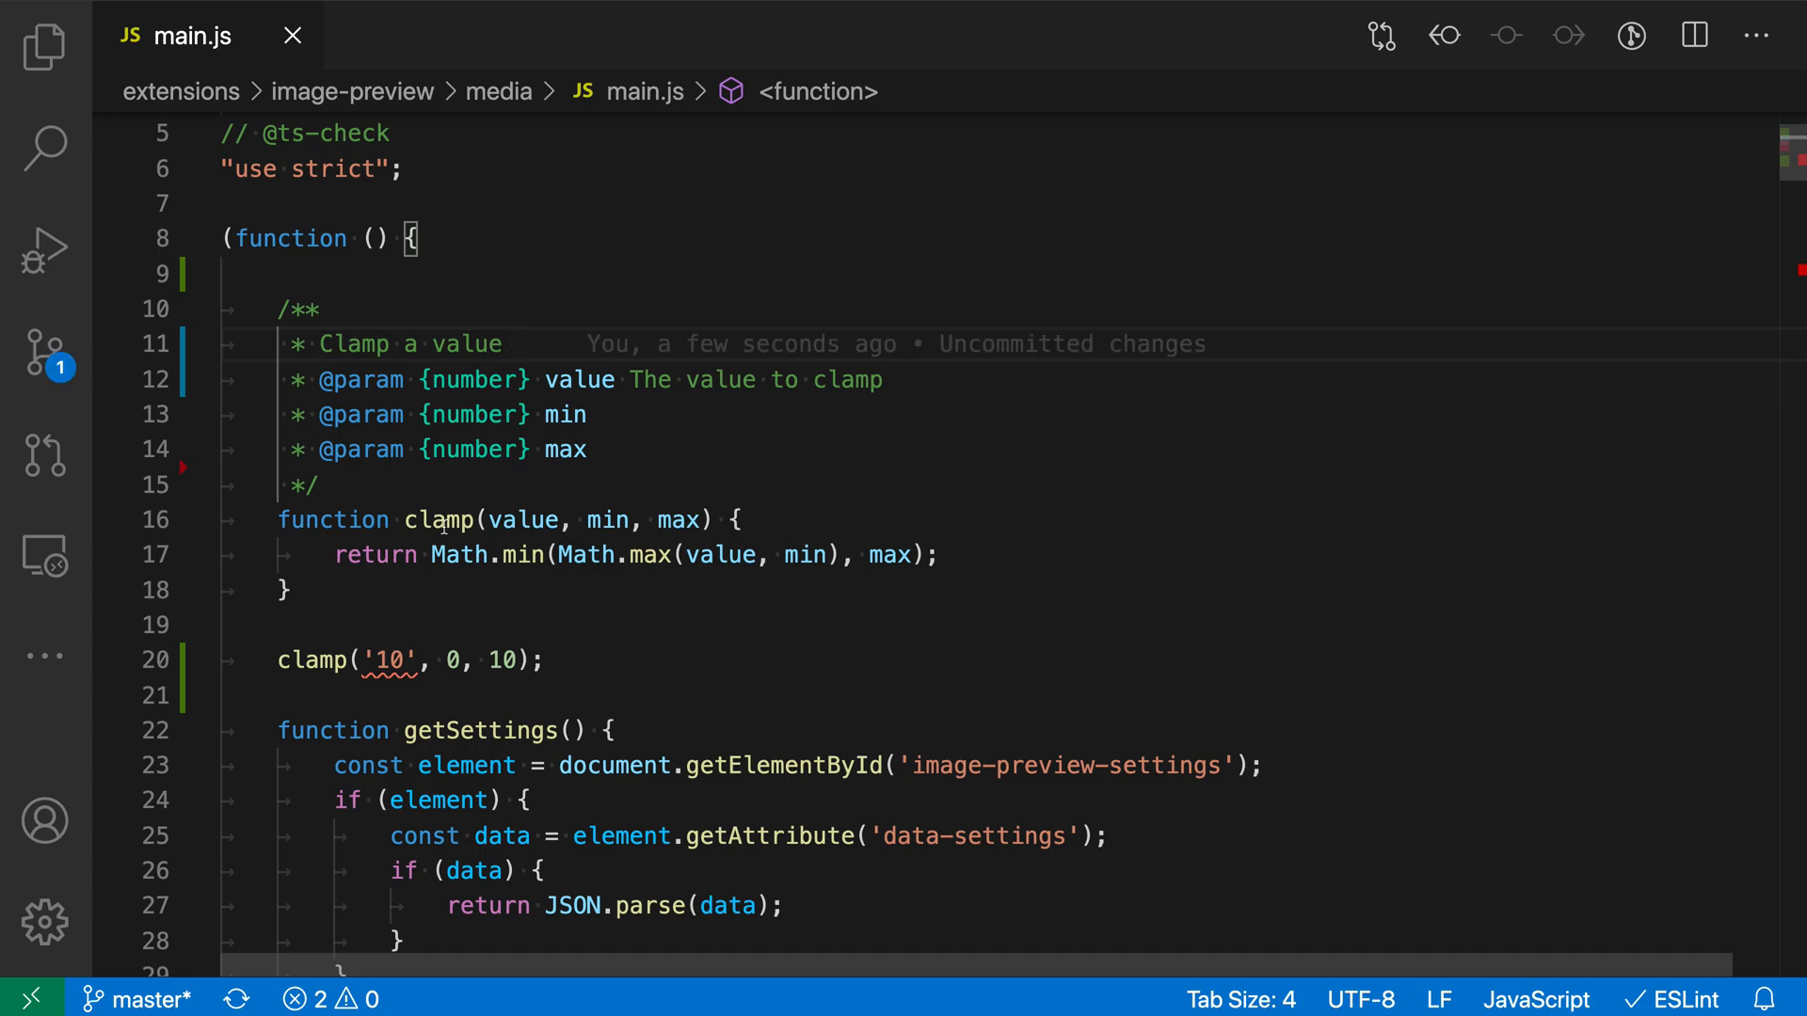
mouse_move(446, 519)
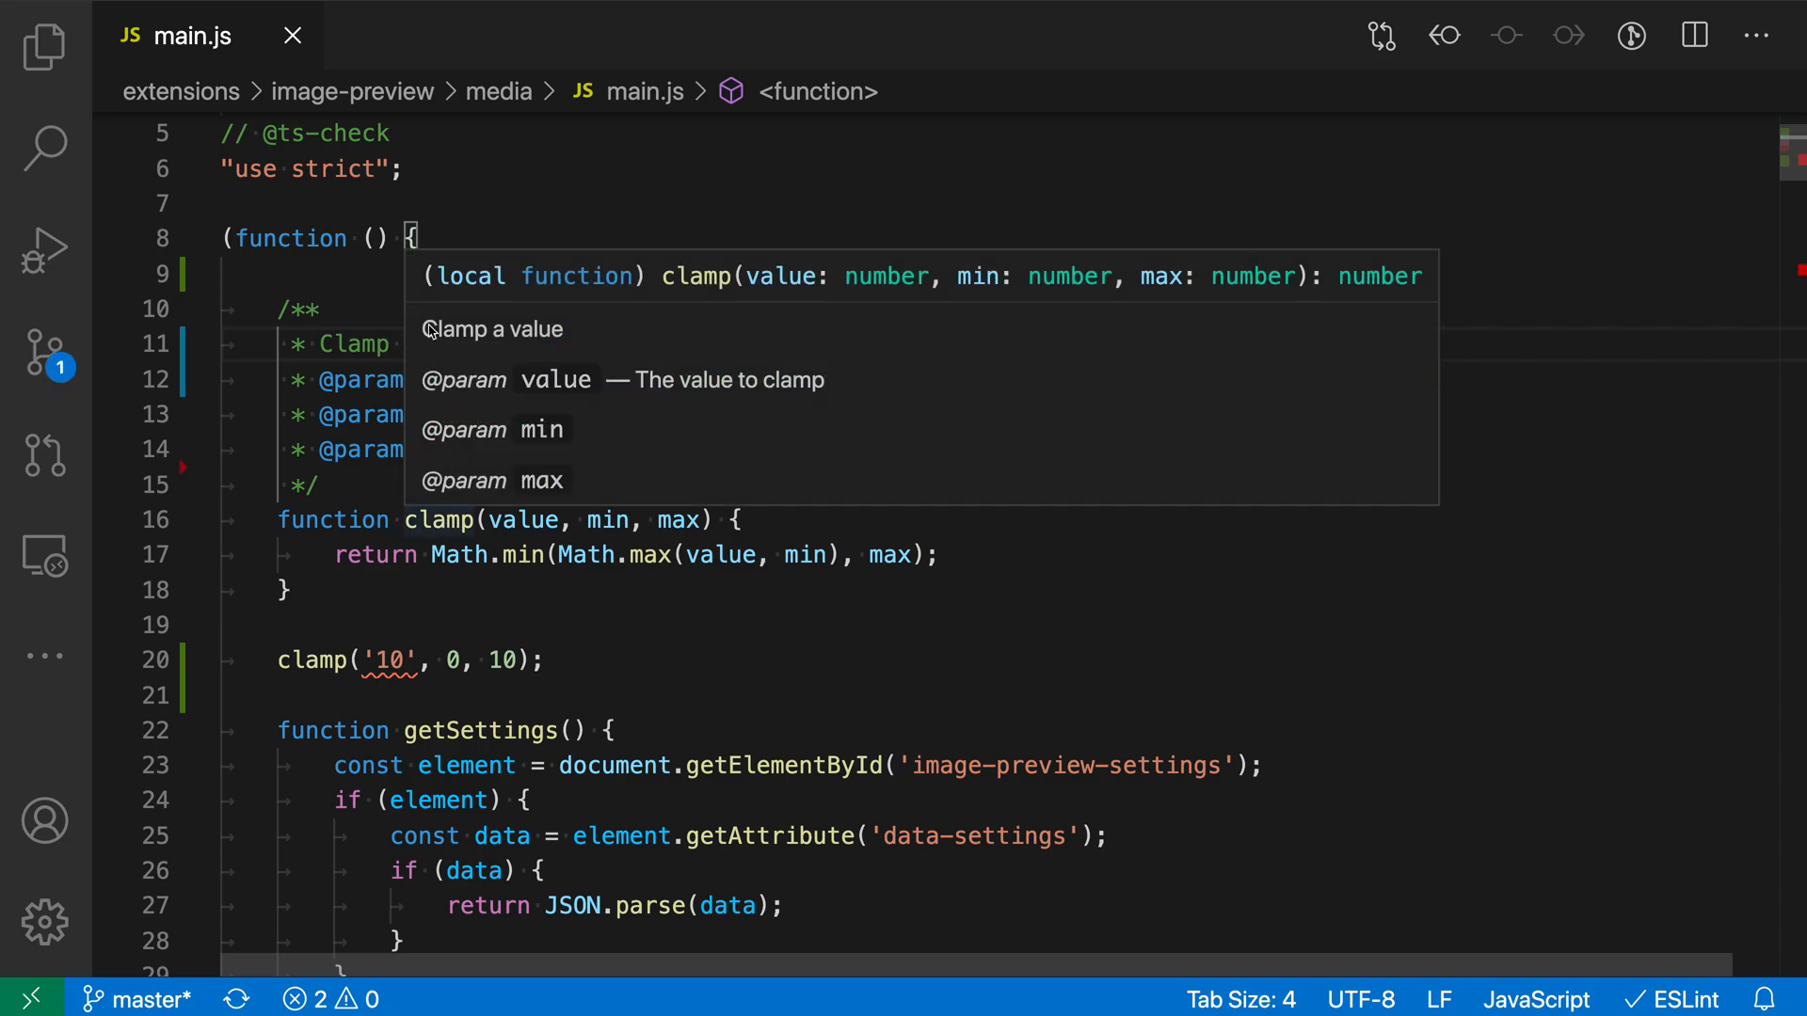
mouse_move(779, 320)
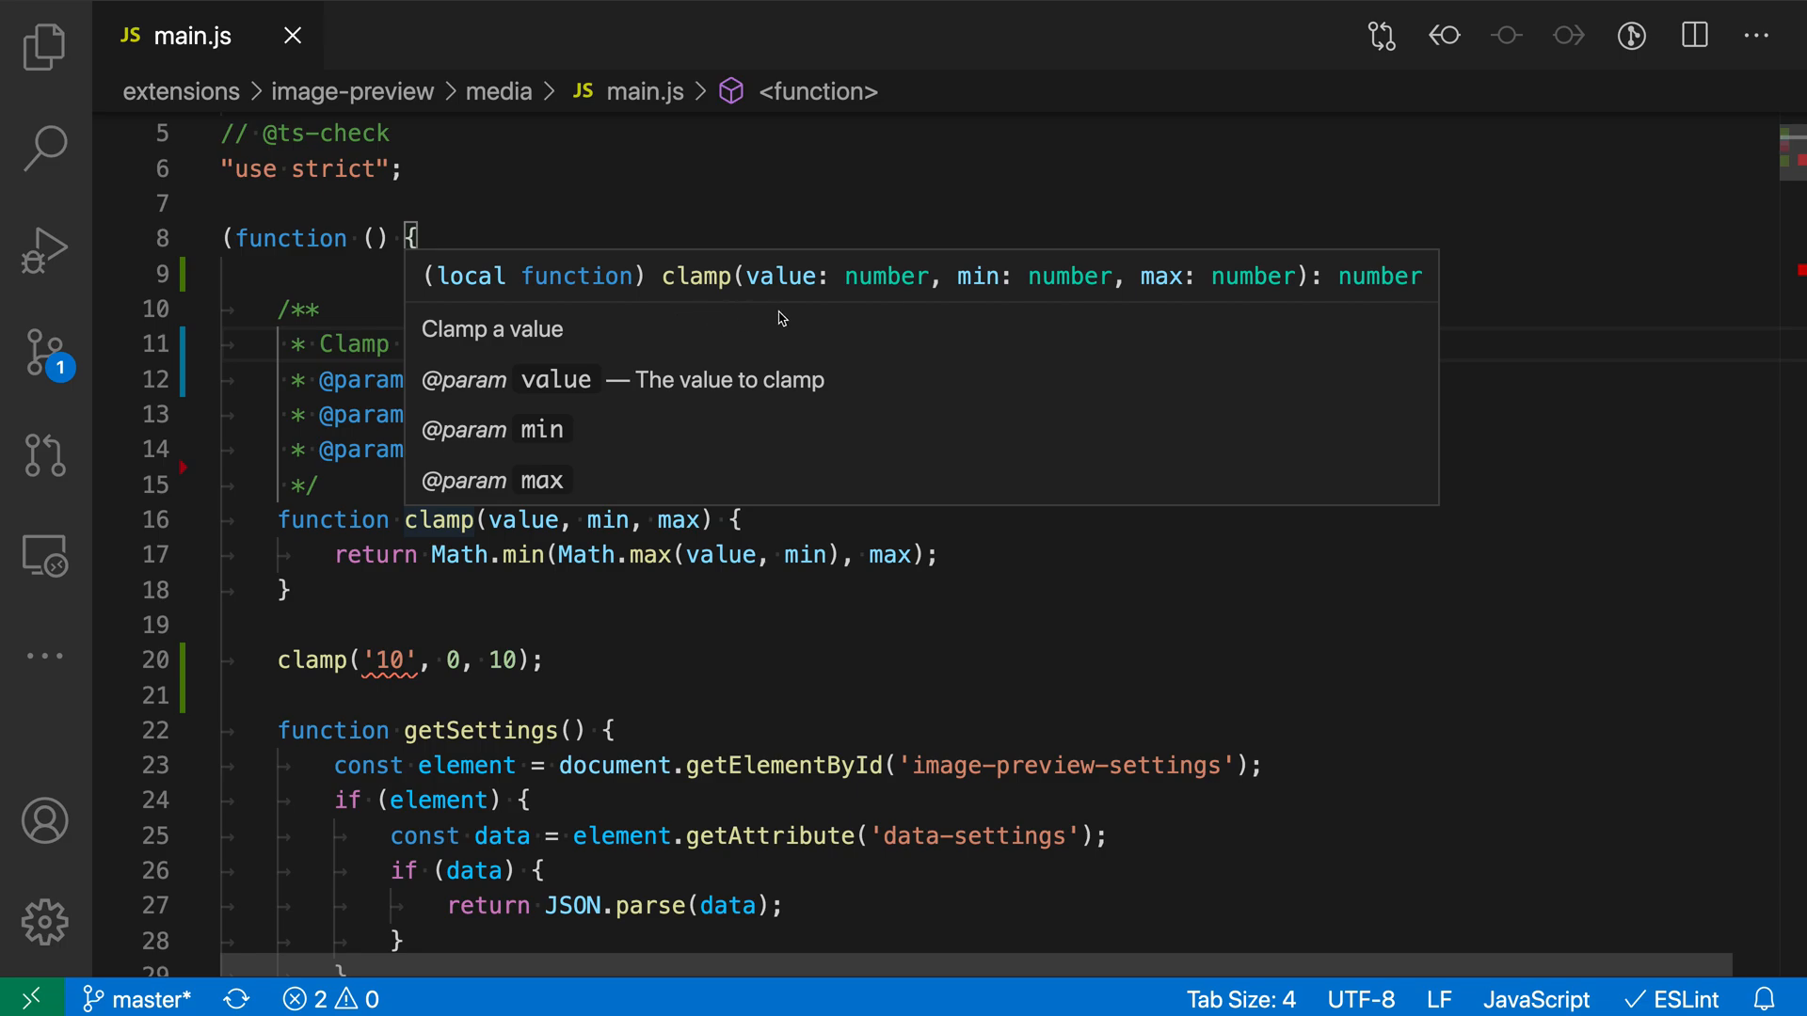
mouse_move(775, 301)
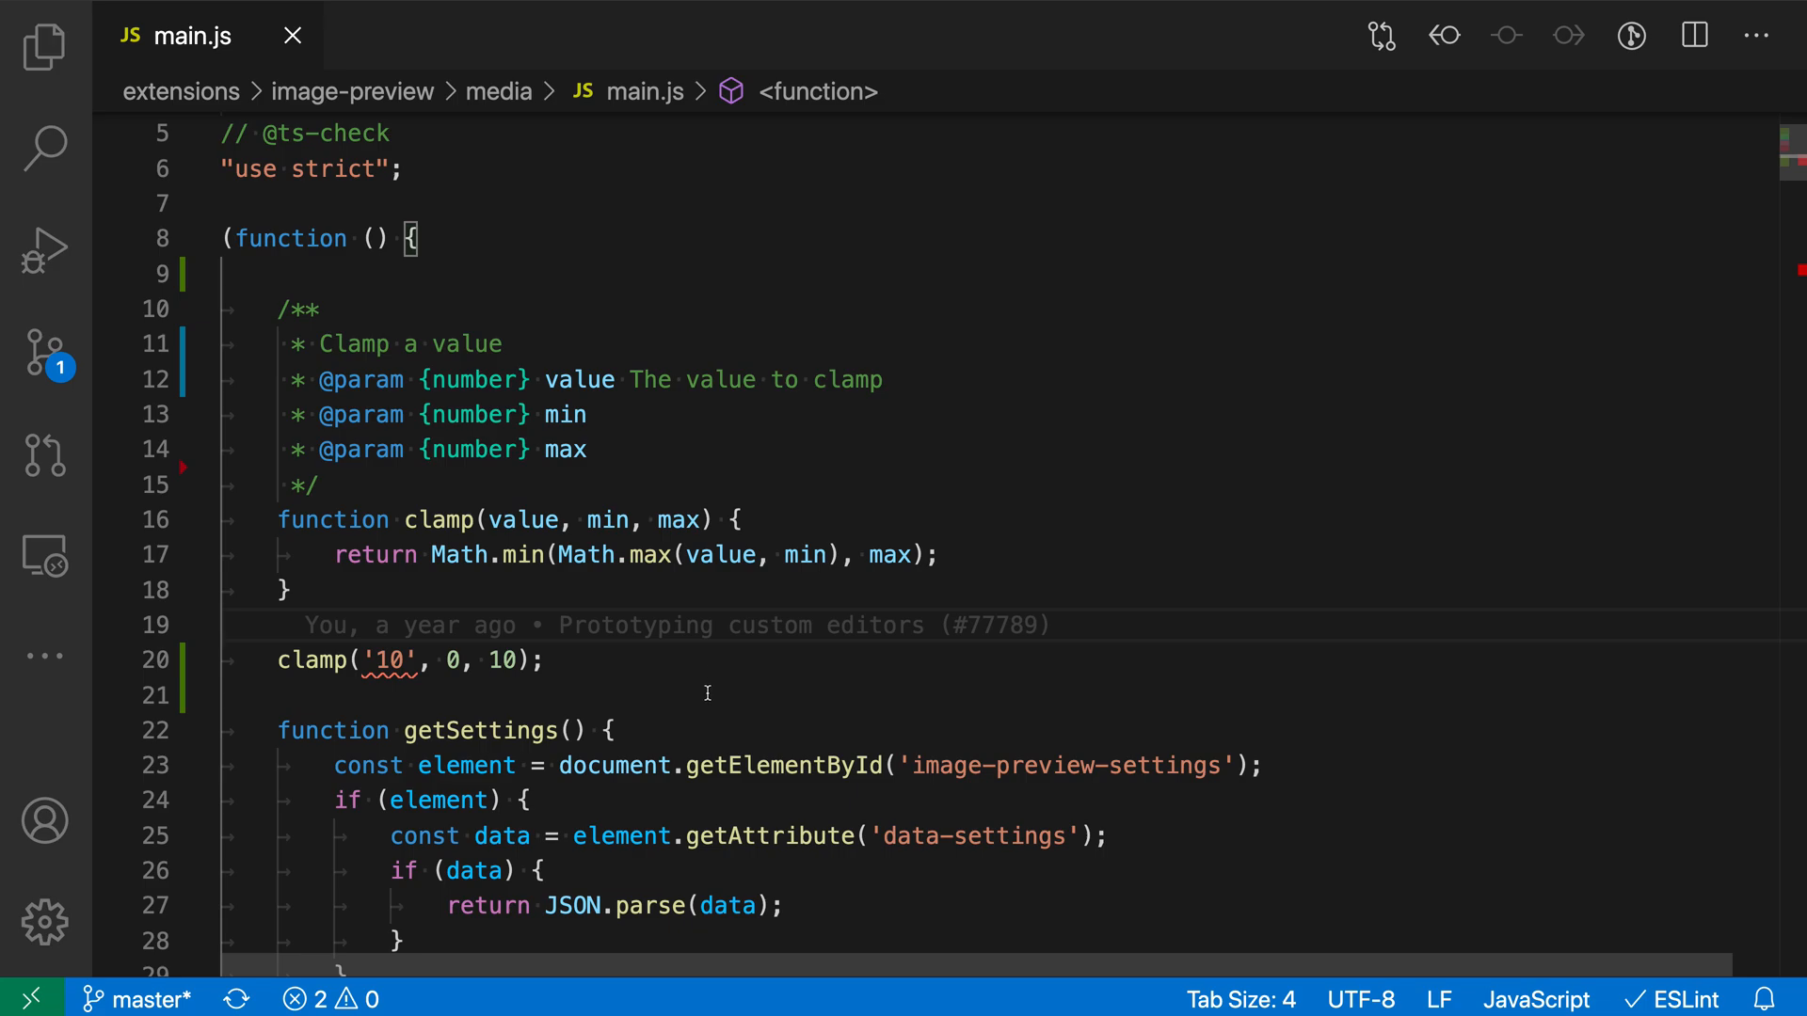
mouse_move(290, 694)
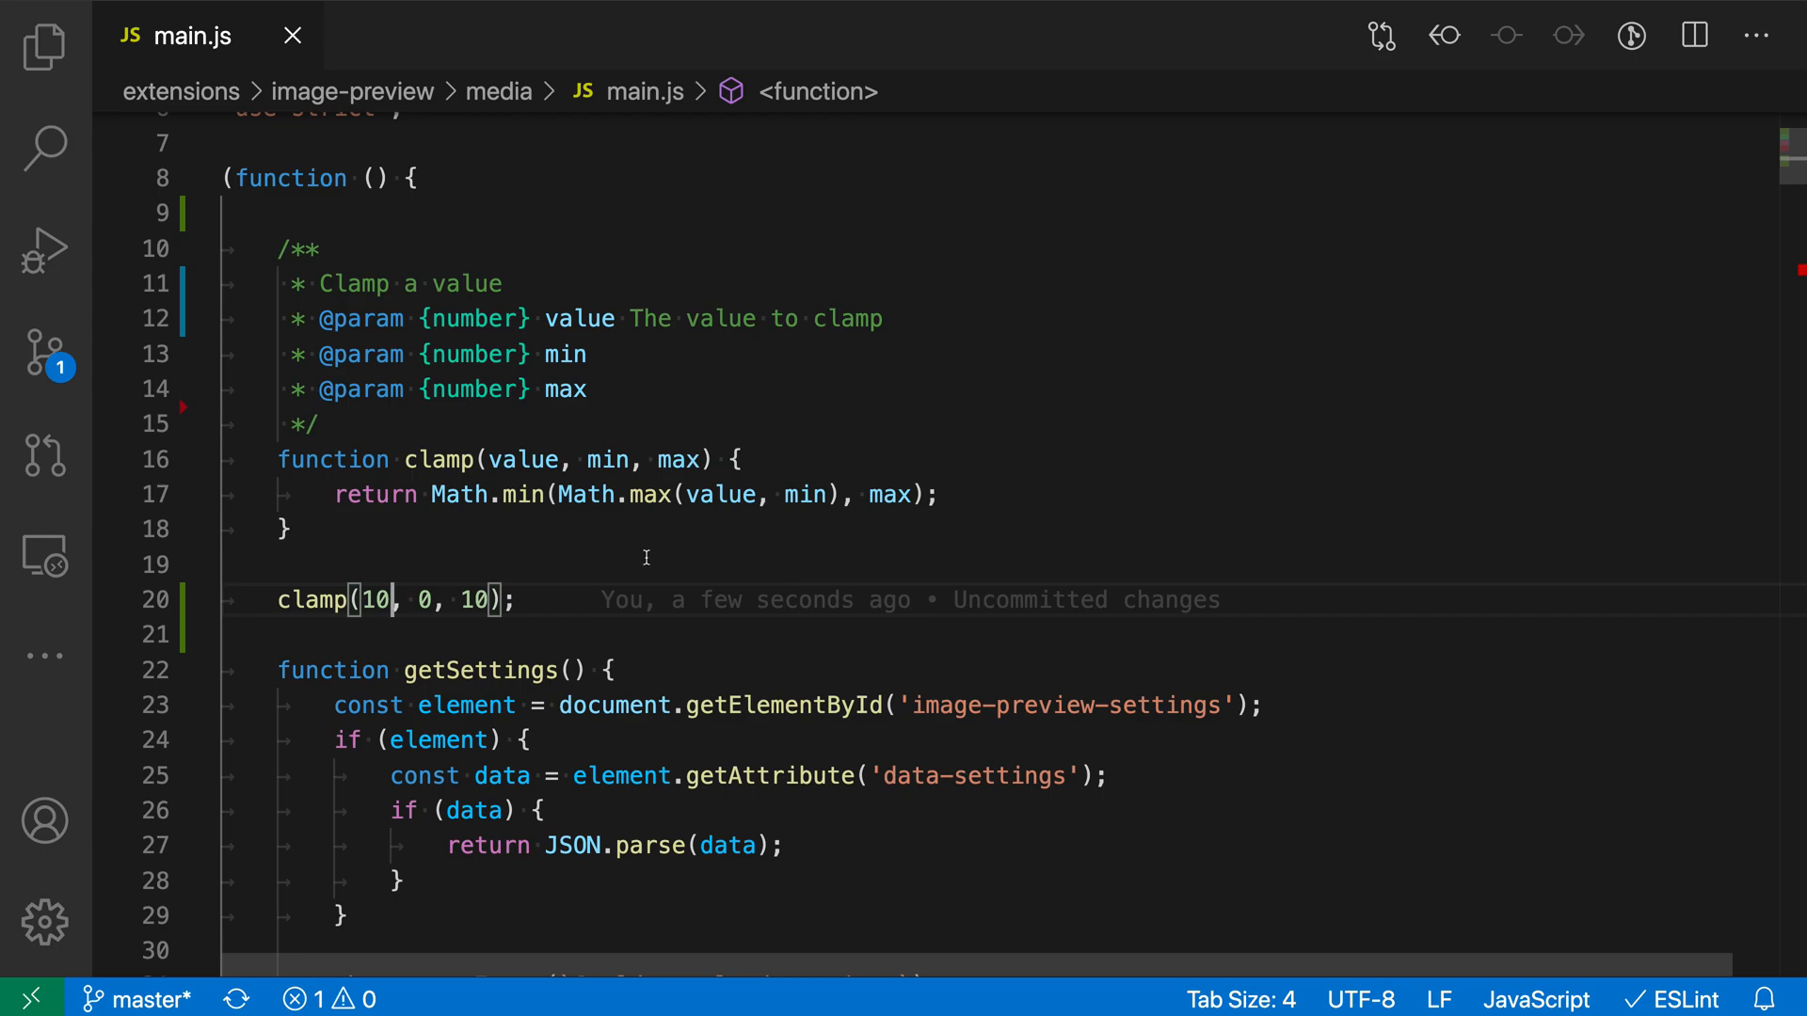
mouse_move(470, 335)
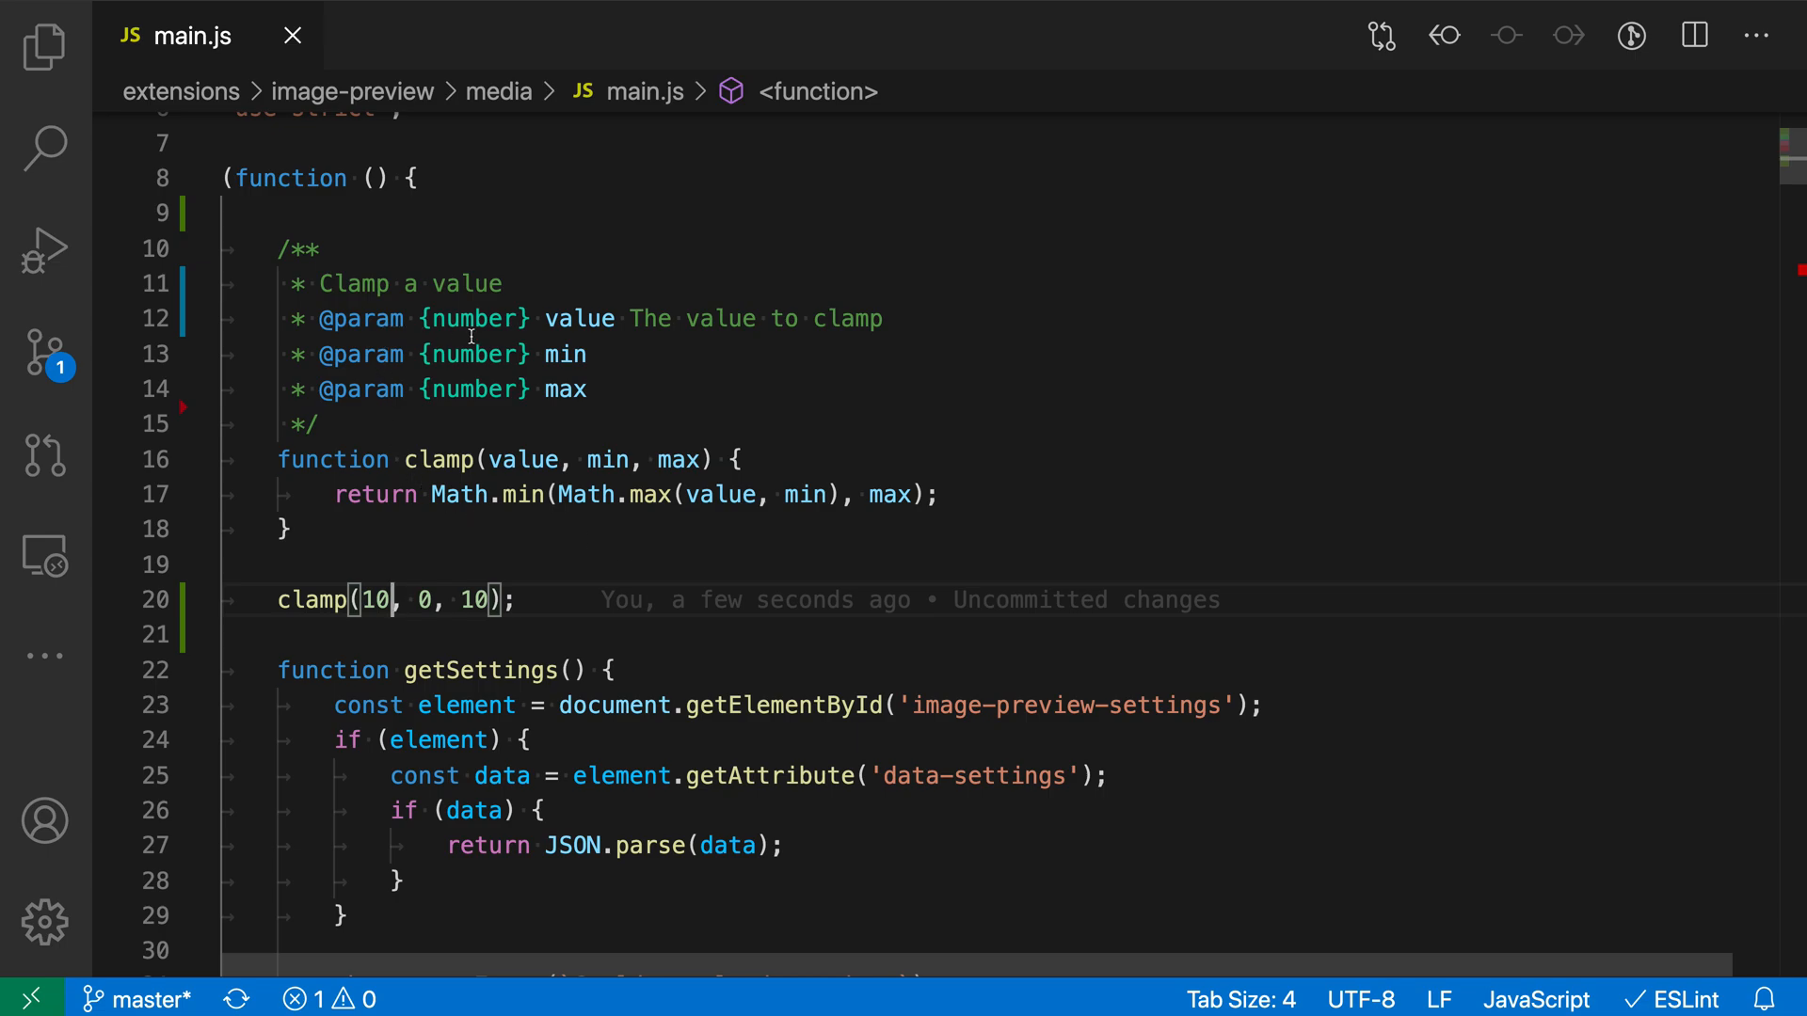
mouse_move(685, 538)
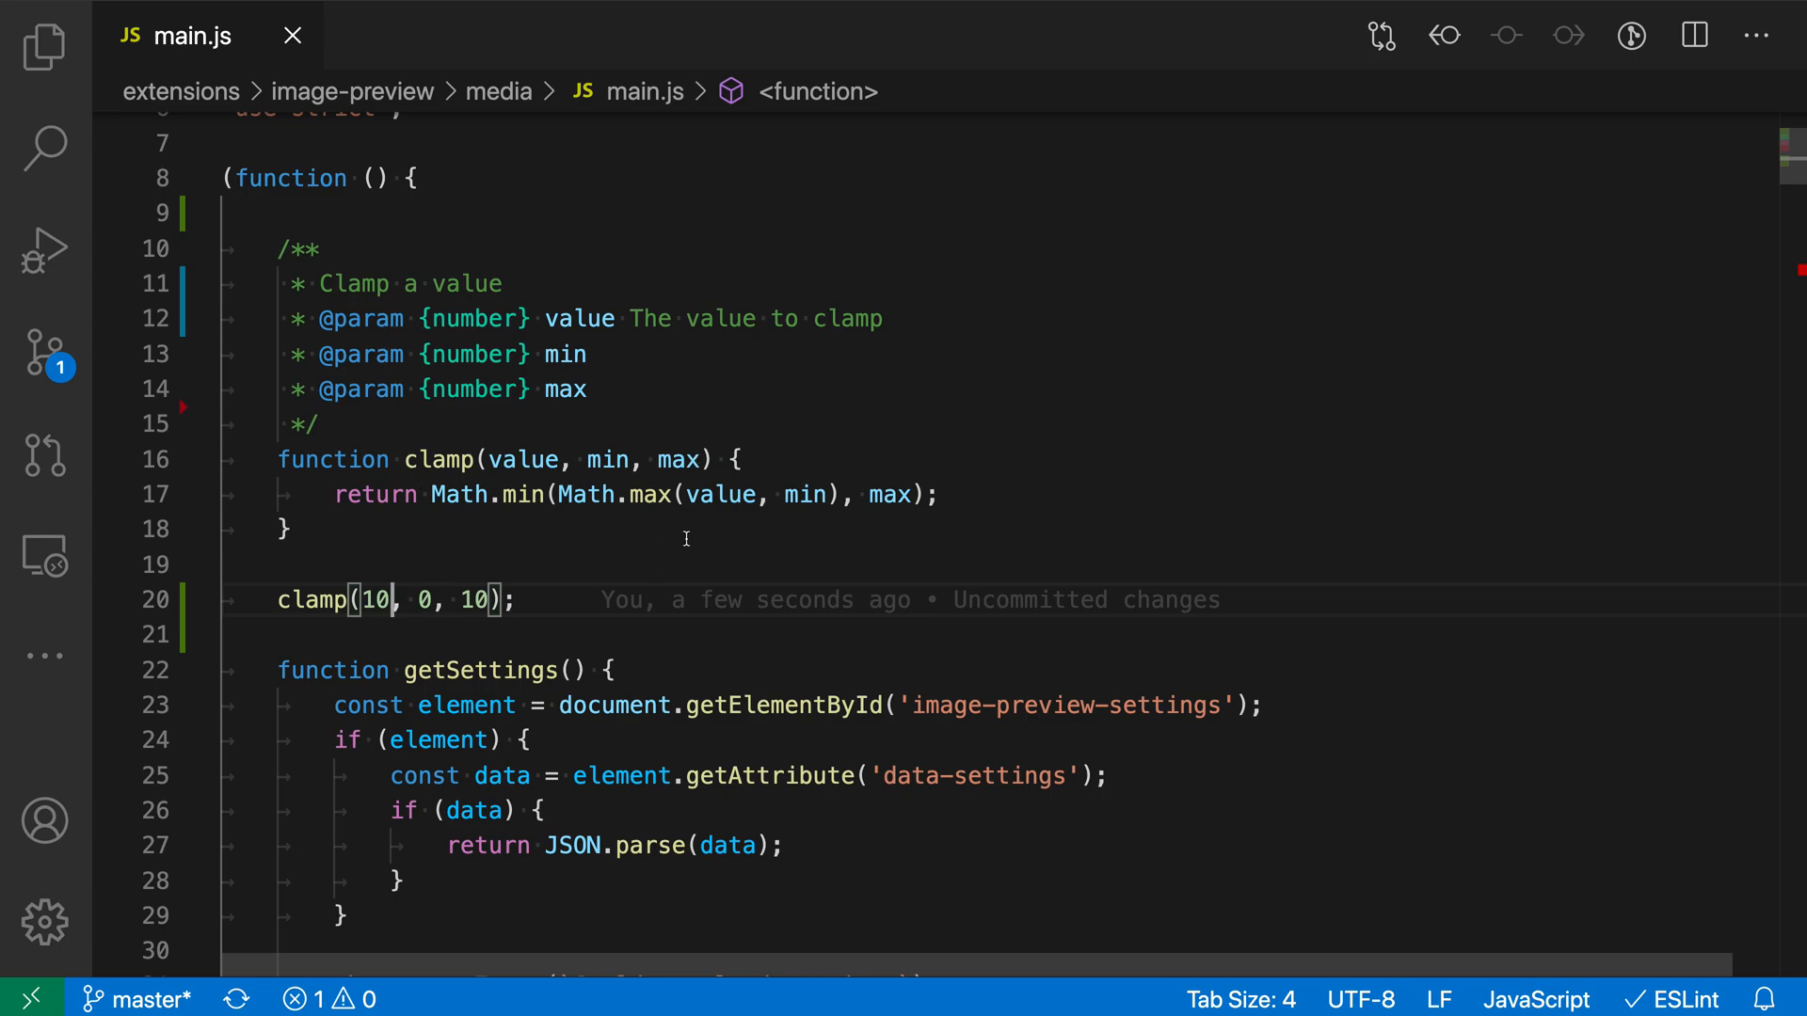